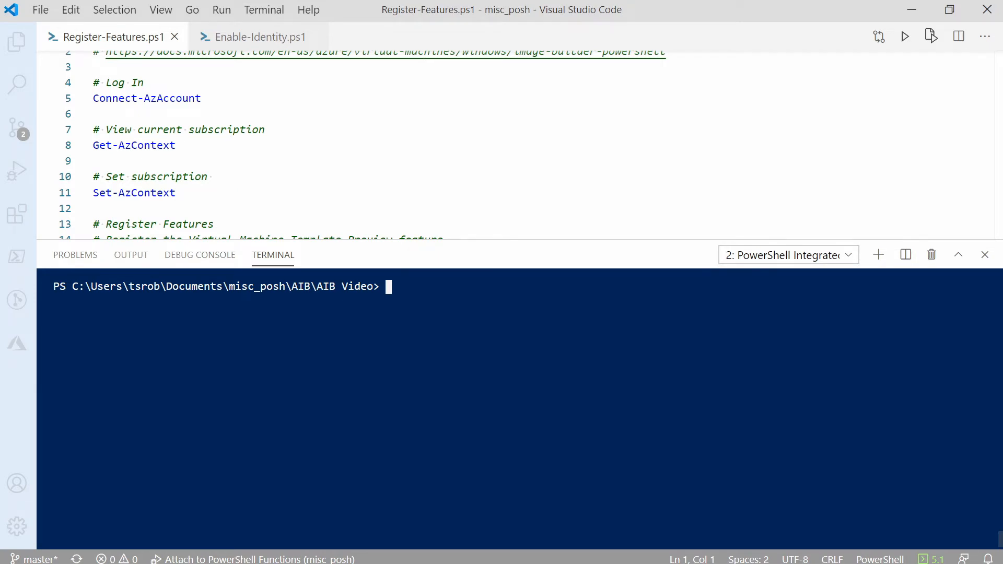
Run Register-AzProviderFeature for VirtualMachineTemplatePreview and verify its state reads Registered
scroll("down", 3)
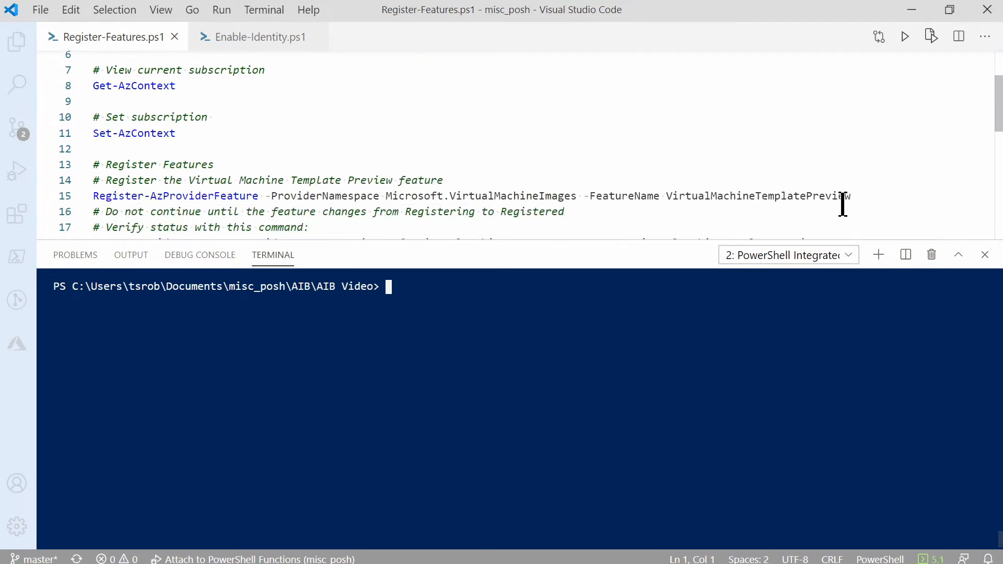
scroll("down", 3)
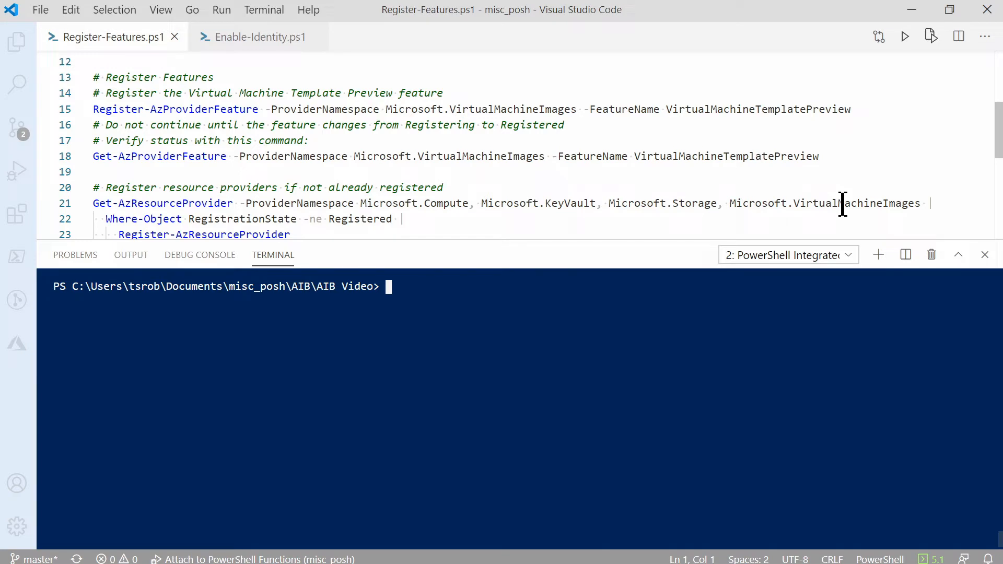
mouse_move(817, 108)
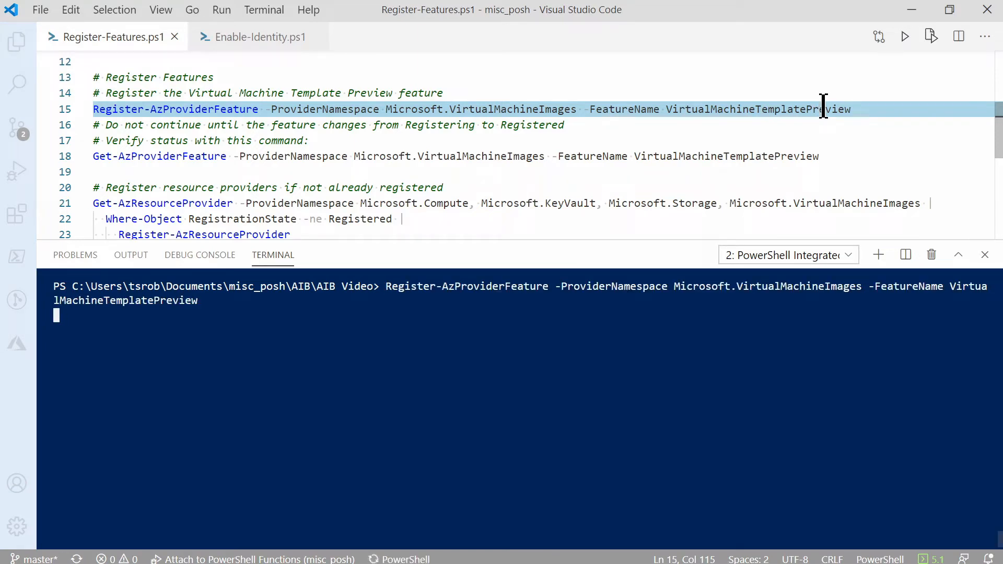
key("Enter")
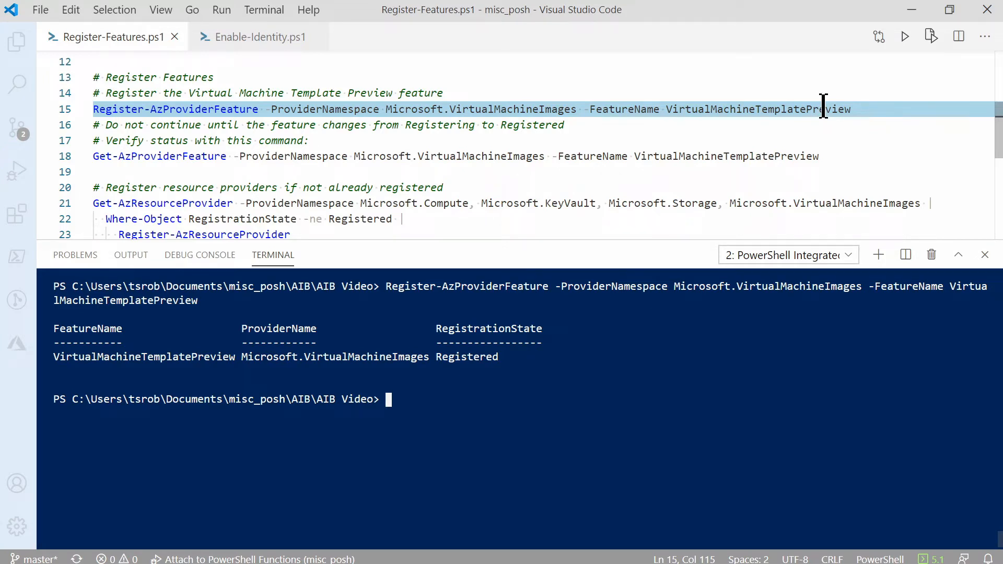
mouse_move(809, 103)
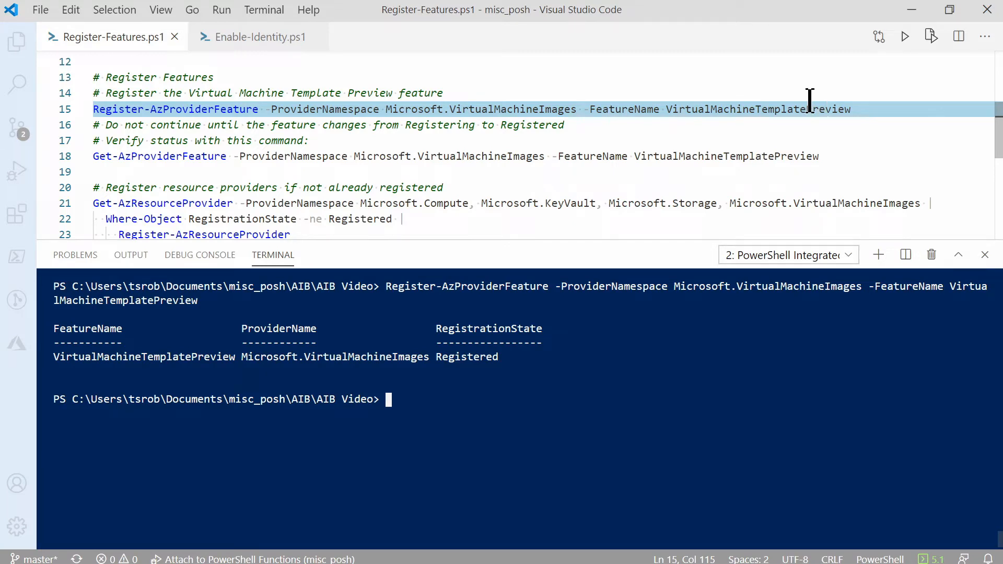
mouse_move(588, 156)
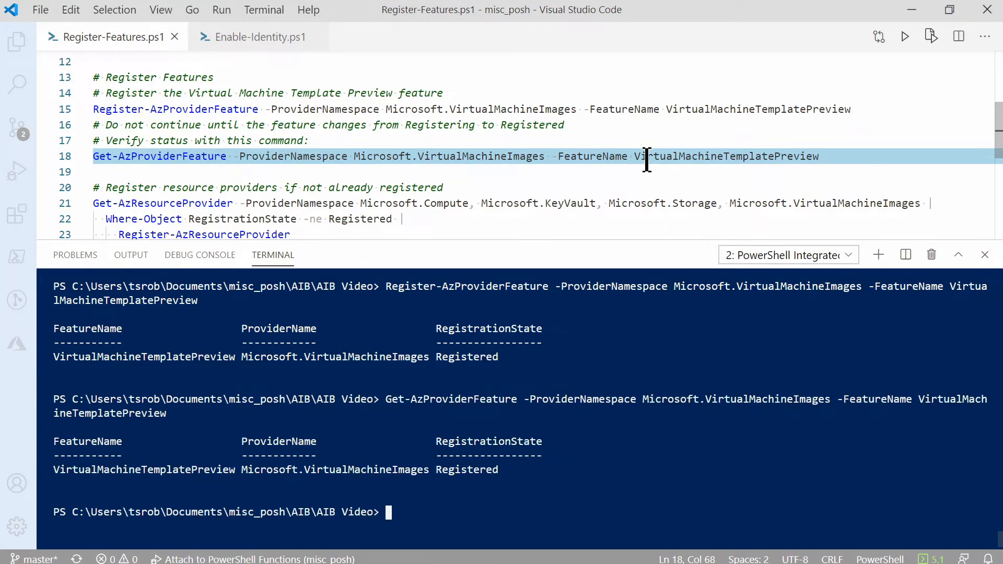
mouse_move(15, 483)
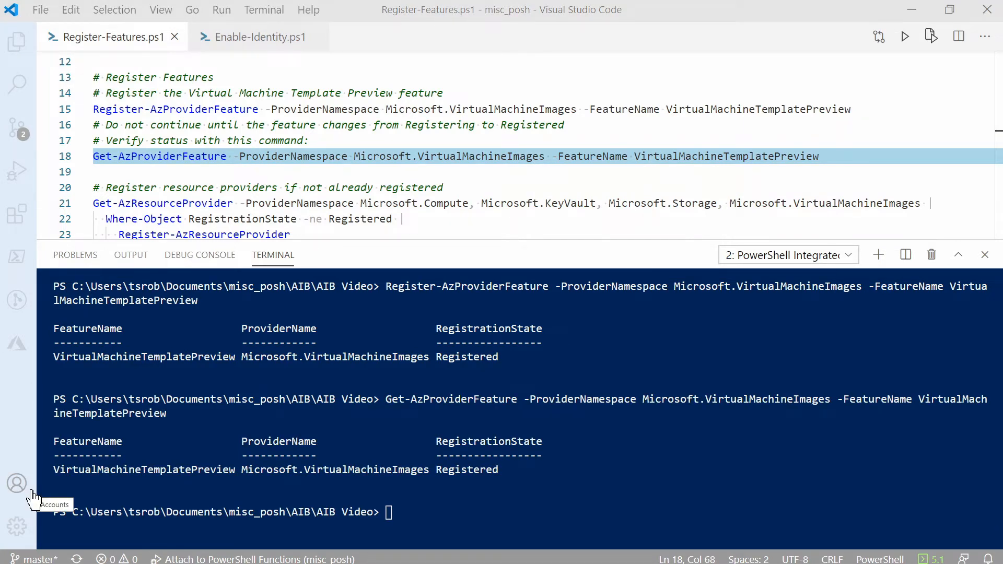
mouse_move(87, 226)
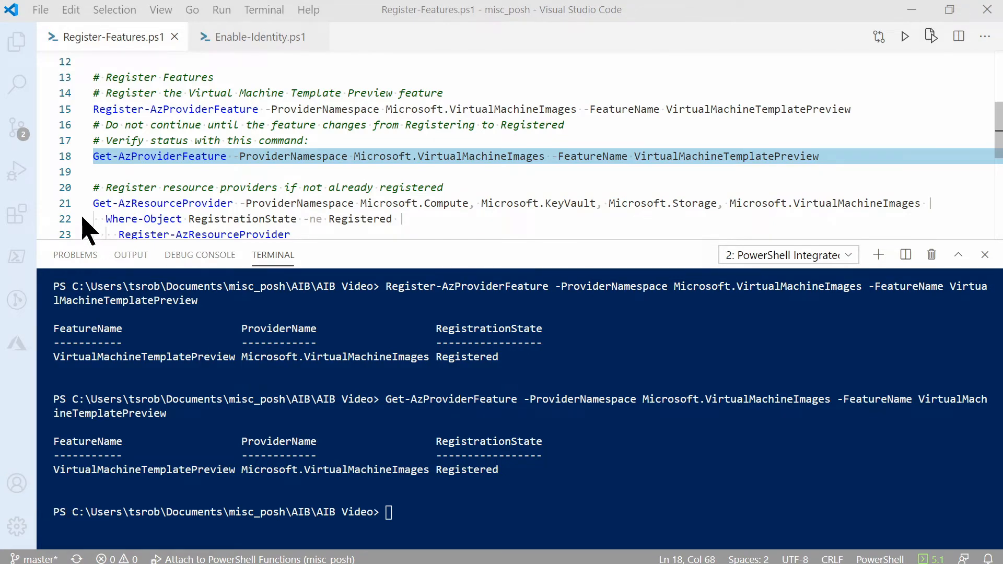
Run the Get-AzResourceProvider pipeline registering Compute, KeyVault, Storage and VirtualMachineImages providers
scroll("down", 3)
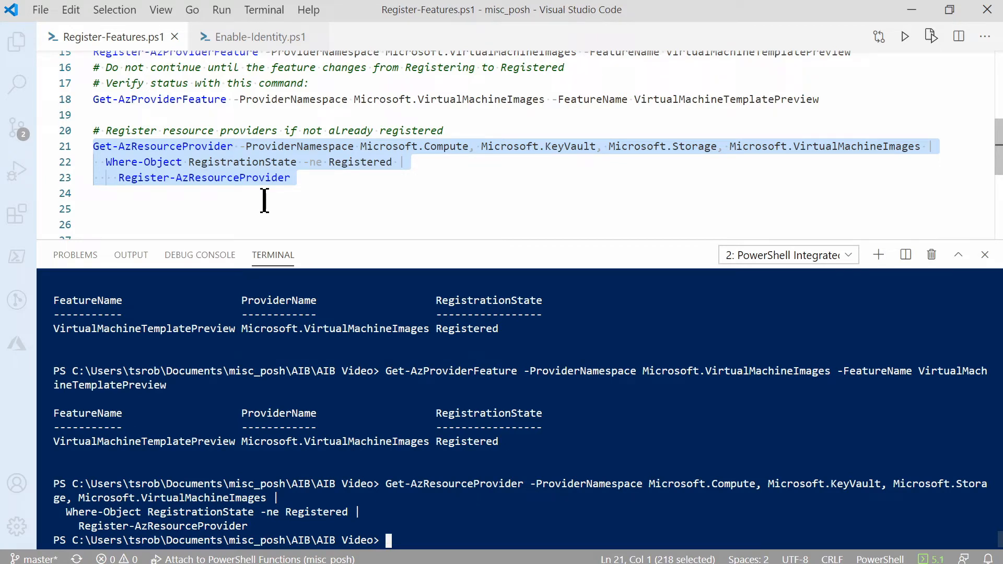
In Enable-Identity.ps1, run the variables for resource group name, WestUS2 region and subscription ID
left_click(259, 36)
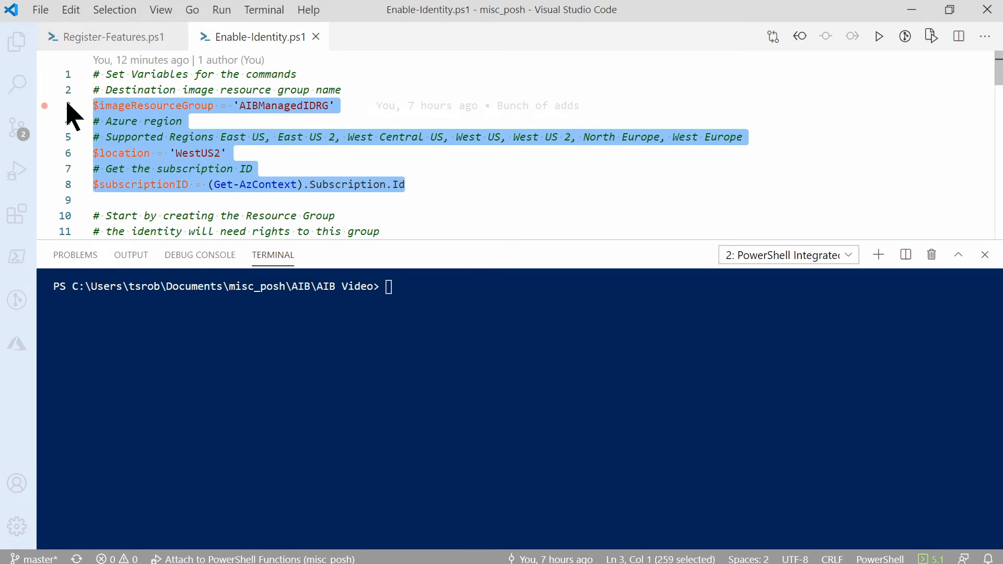
key("F8")
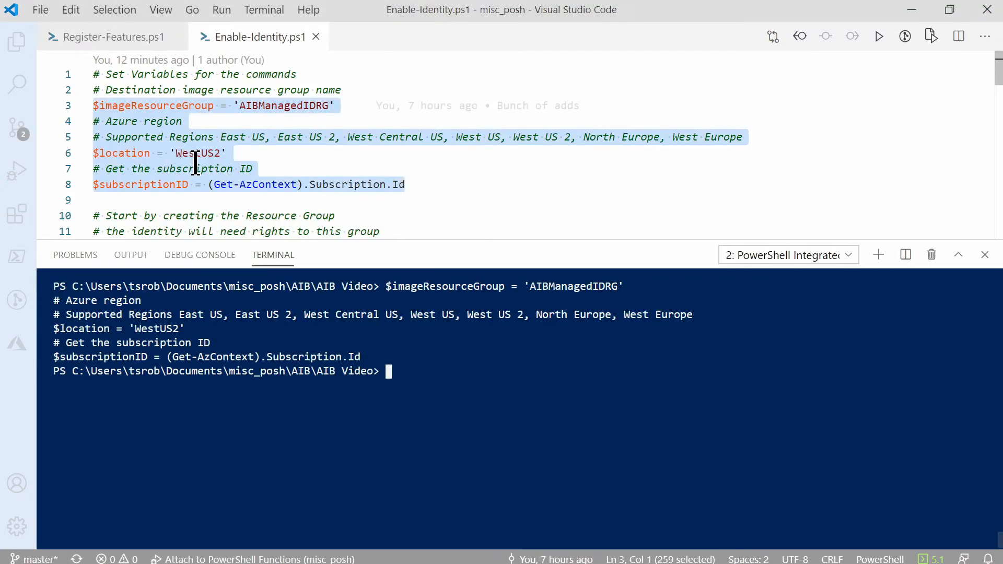
Run New-AzResourceGroup to create AIBManagedIDRG in westus2 with ProvisioningState Succeeded
scroll("down", 3)
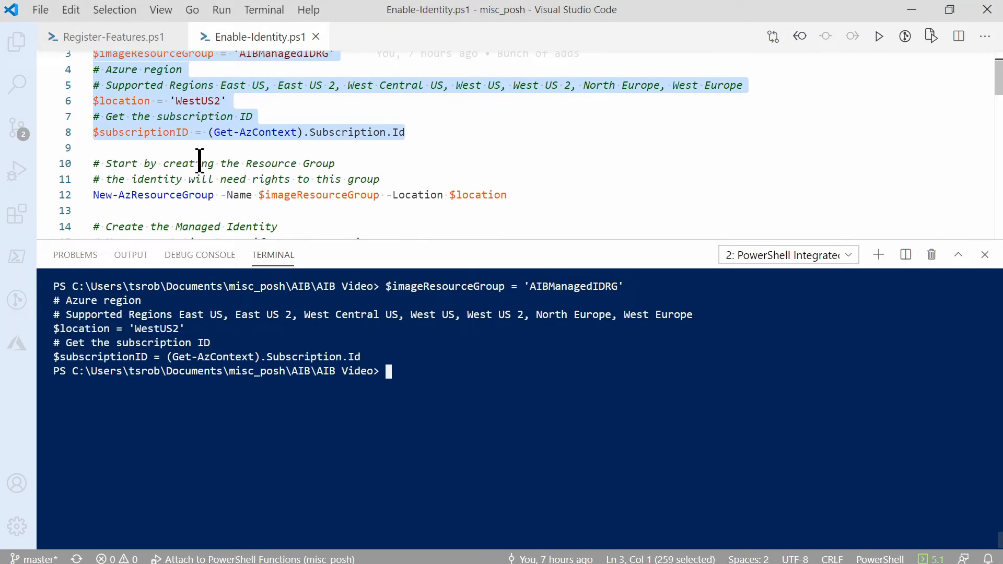
scroll("down", 3)
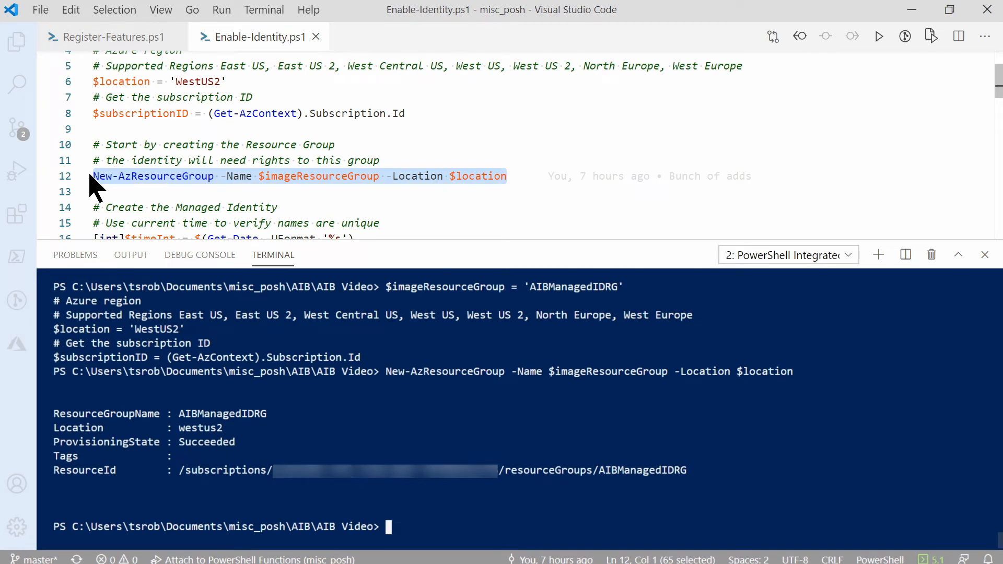
scroll("down", 3)
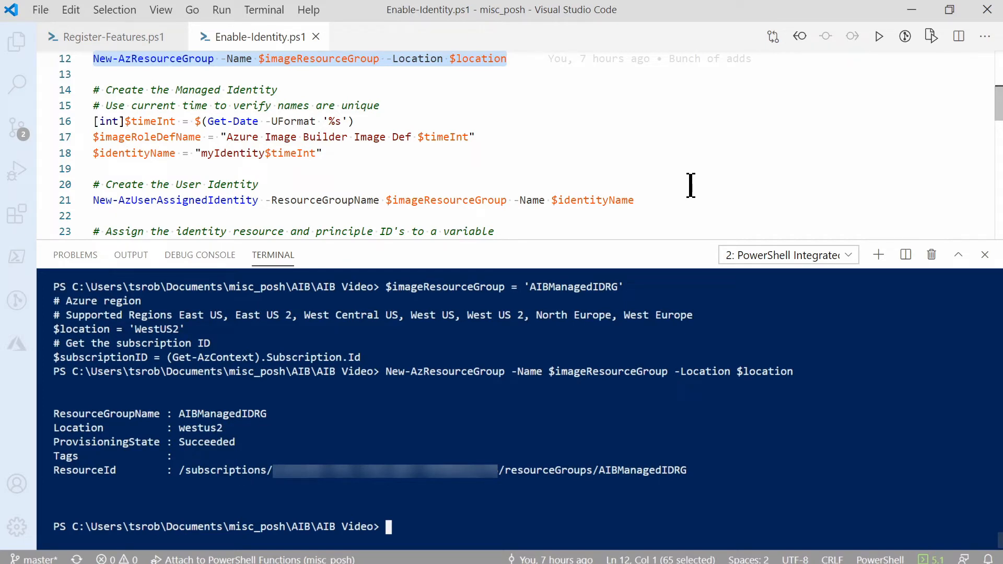
mouse_move(349, 161)
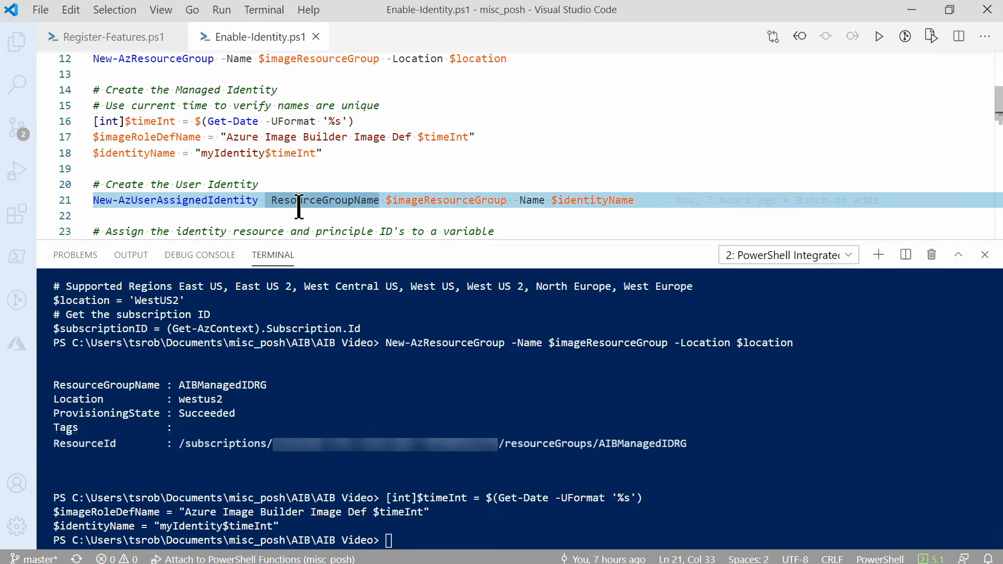
key("Enter")
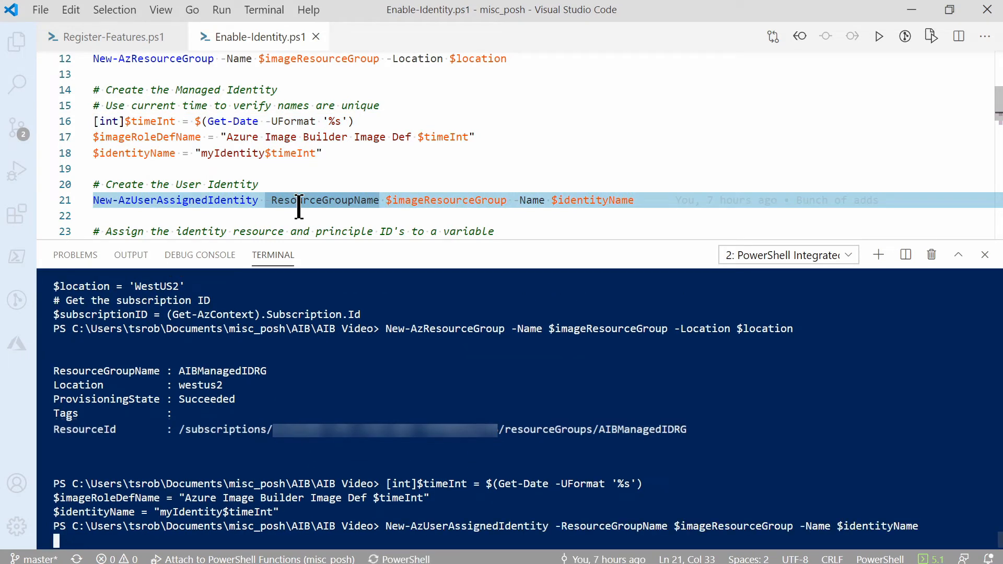
key("enter")
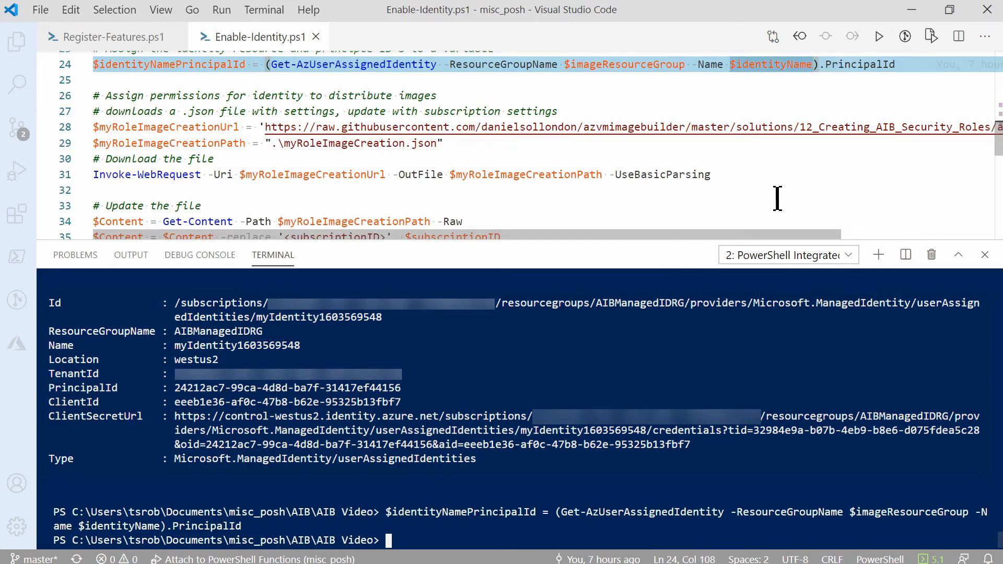
mouse_move(780, 187)
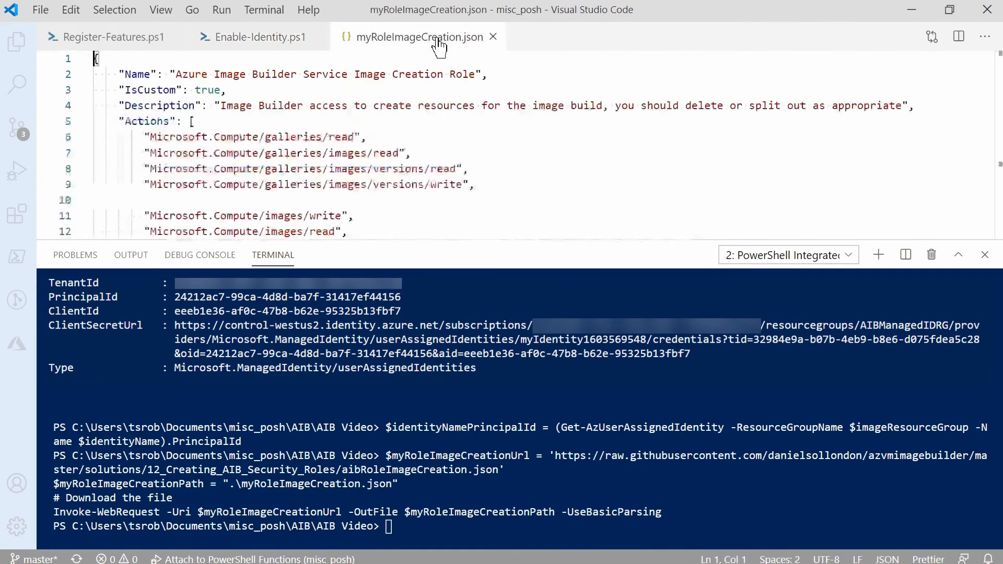
Review the downloaded myRoleImageCreation.json, then fill its subscription, resource group and role name placeholders
left_click_drag(434, 248, 435, 319)
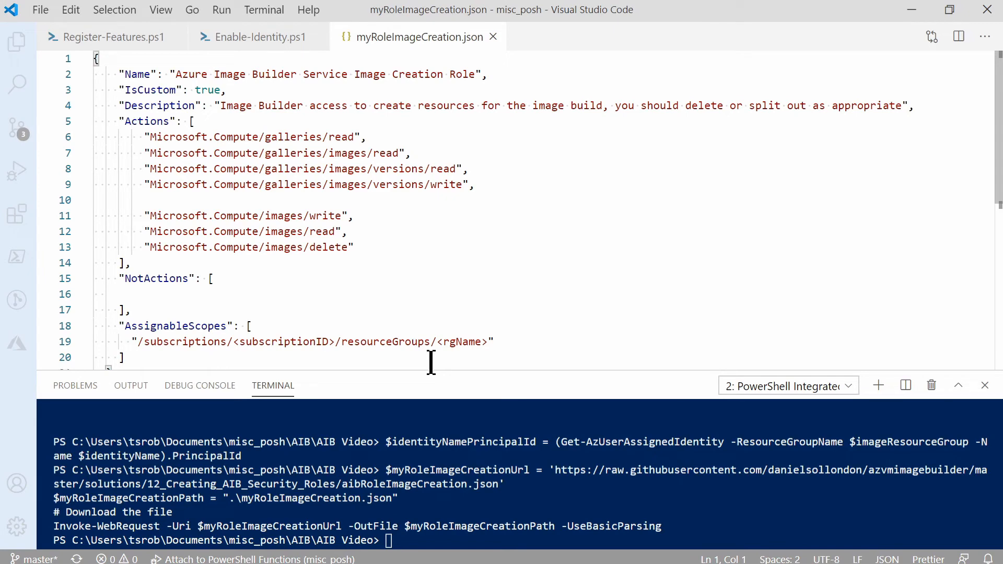
left_click(259, 36)
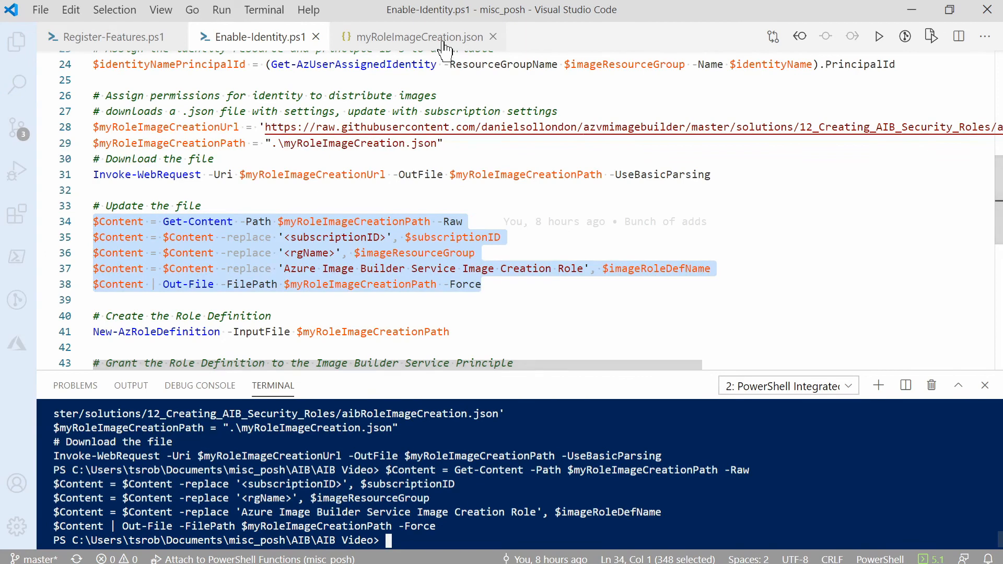
left_click(416, 37)
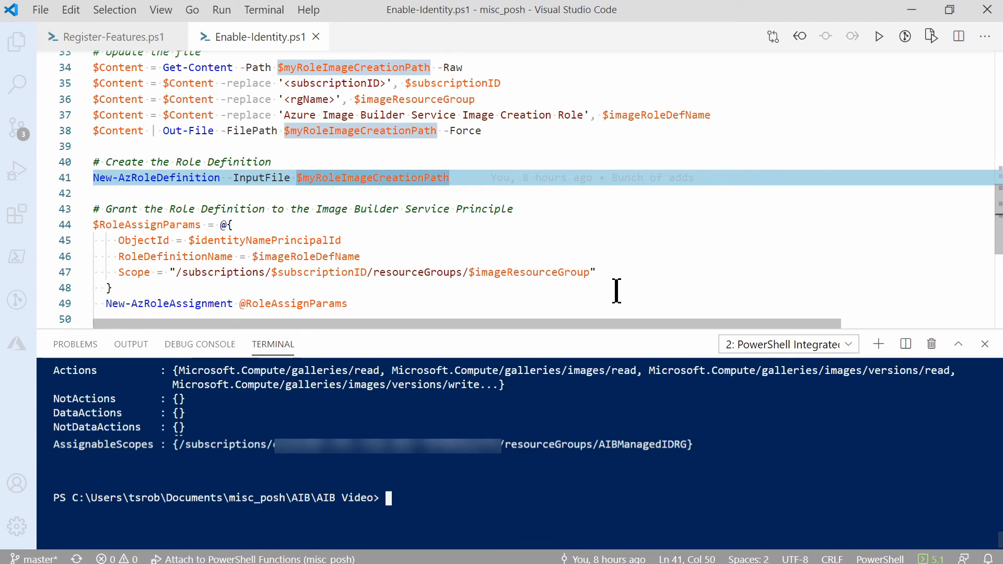
mouse_move(610, 304)
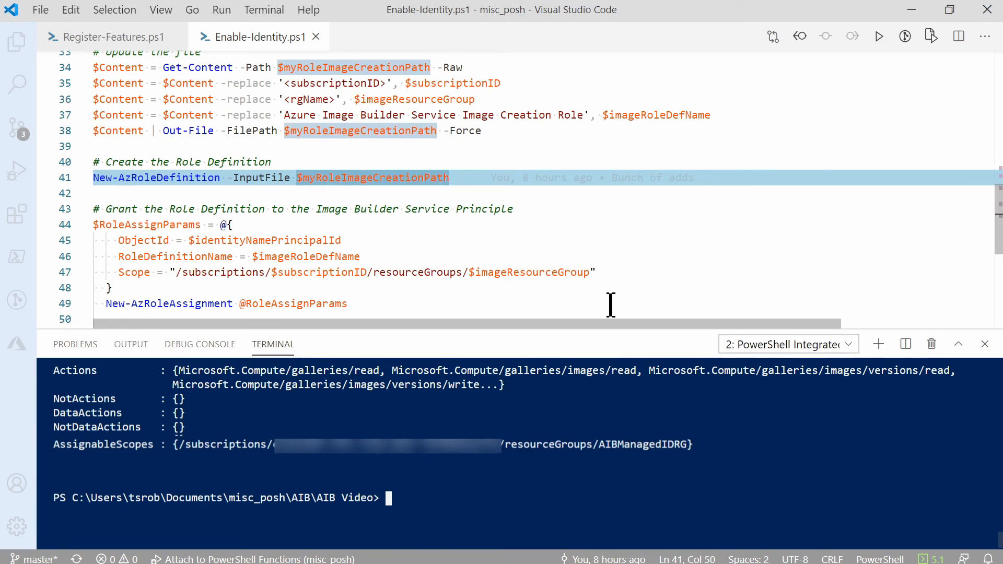
scroll("down", 3)
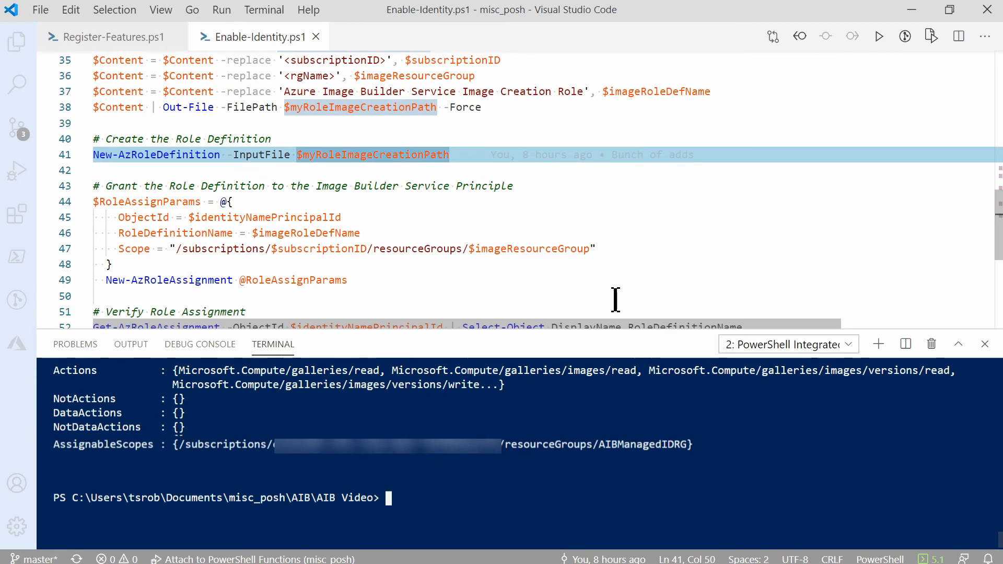